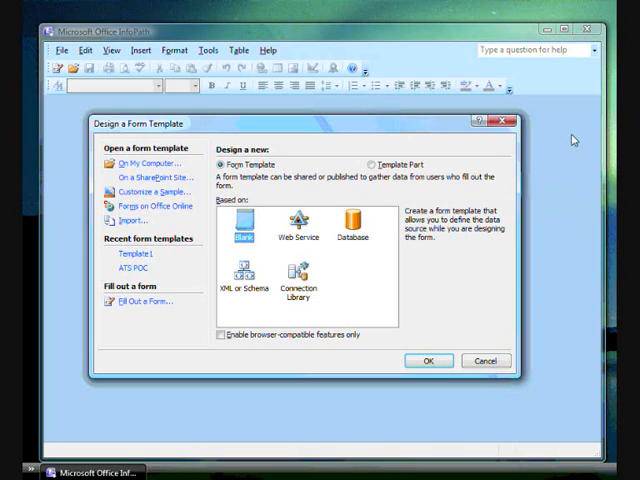
mouse_move(324, 180)
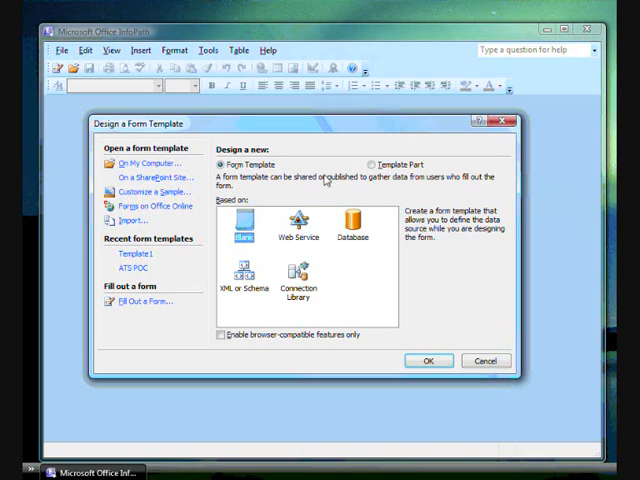
mouse_move(384, 236)
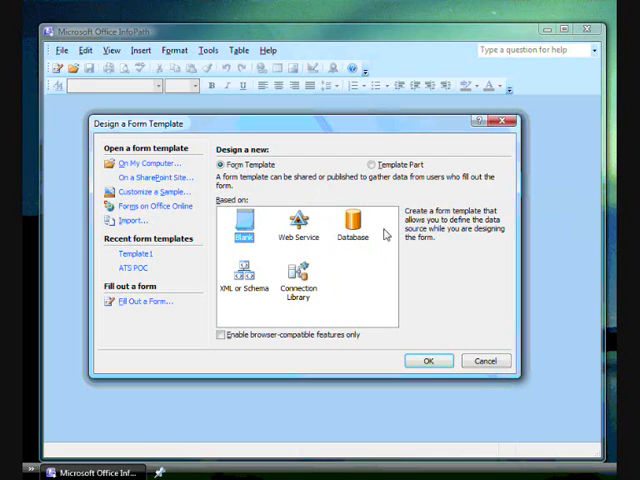
mouse_move(386, 220)
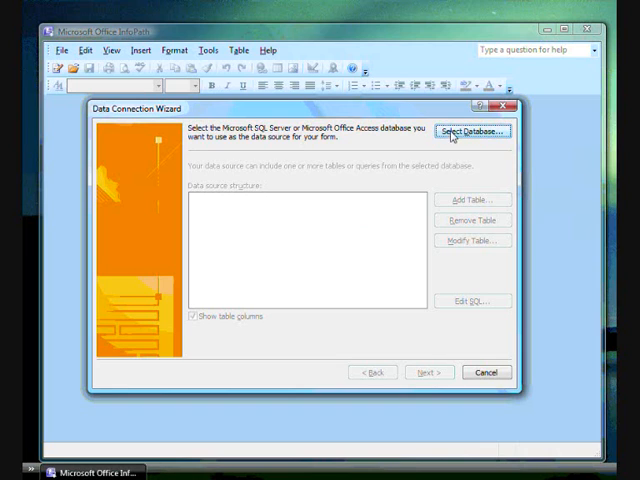
- Select Demo7.accdb as the data source and finish the Main connection with submit enabled
left_click(472, 132)
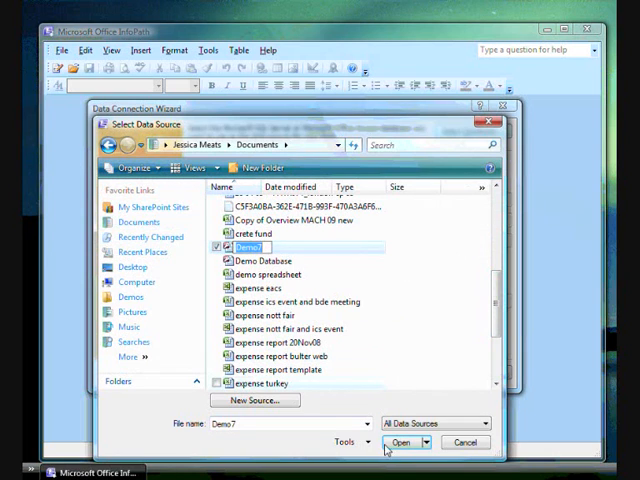
left_click(400, 442)
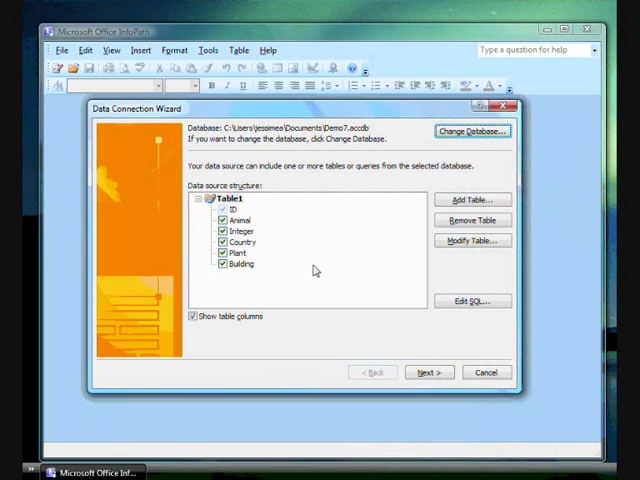
left_click(428, 372)
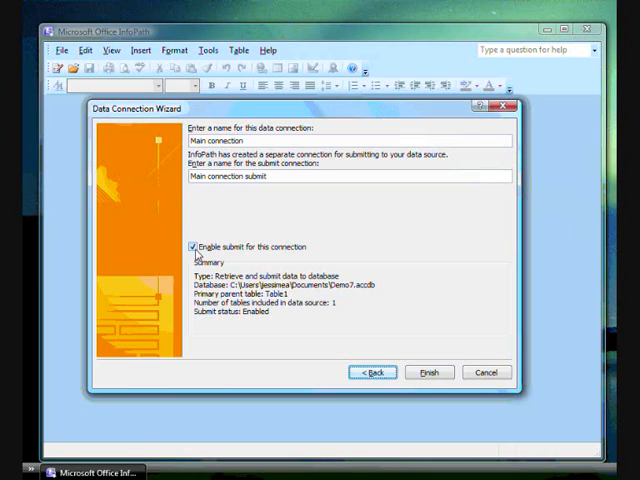
mouse_move(416, 356)
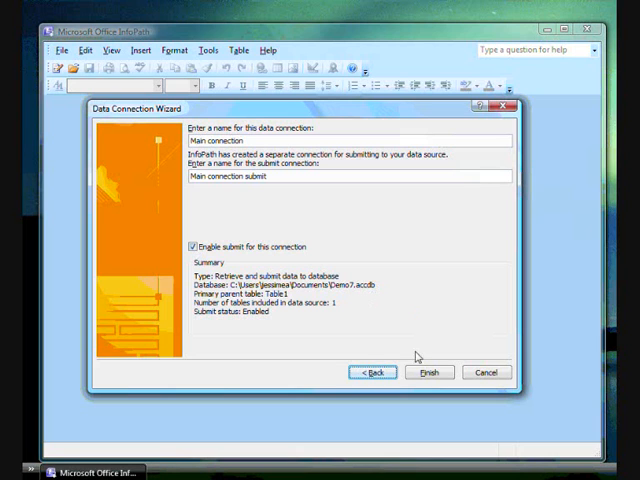
left_click(428, 372)
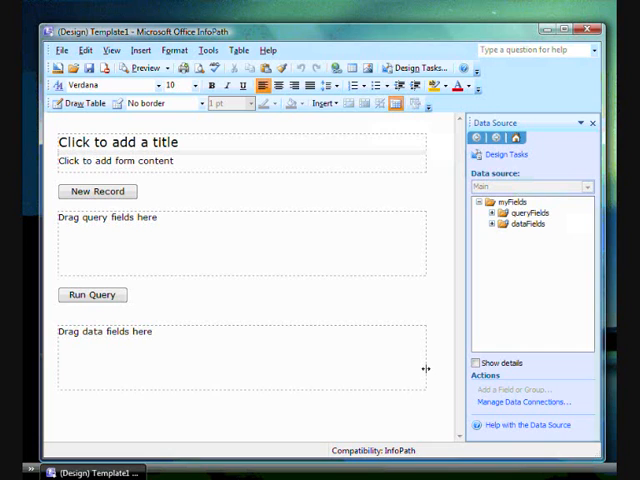
- Enter the form title 'Data Connection Demo' and expand the query fields in the data source
left_click(60, 128)
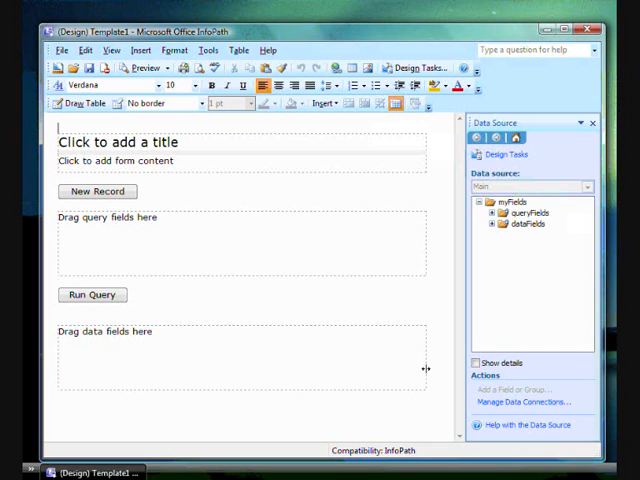
mouse_move(372, 276)
type("D")
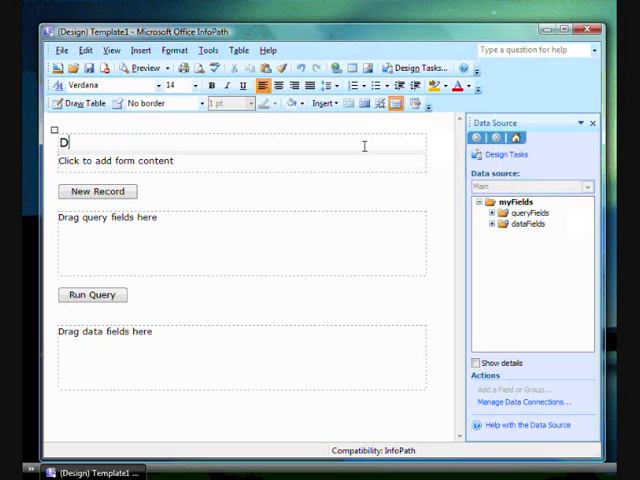
type("ata Connection Demo")
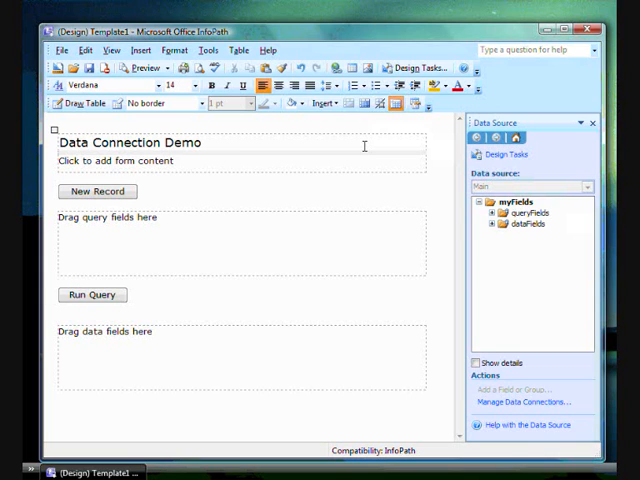
left_click(200, 142)
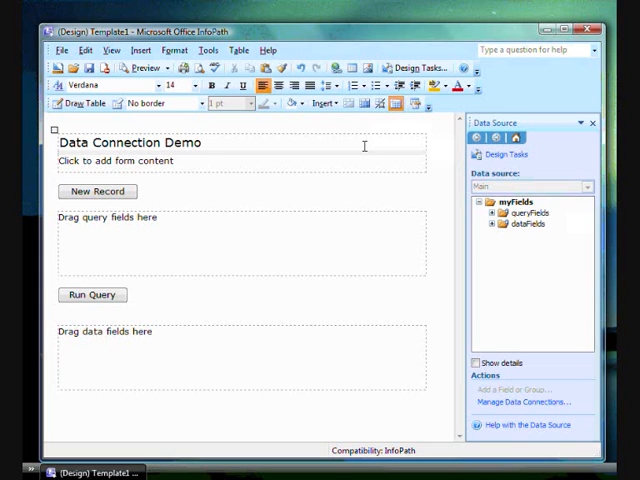
left_click(204, 142)
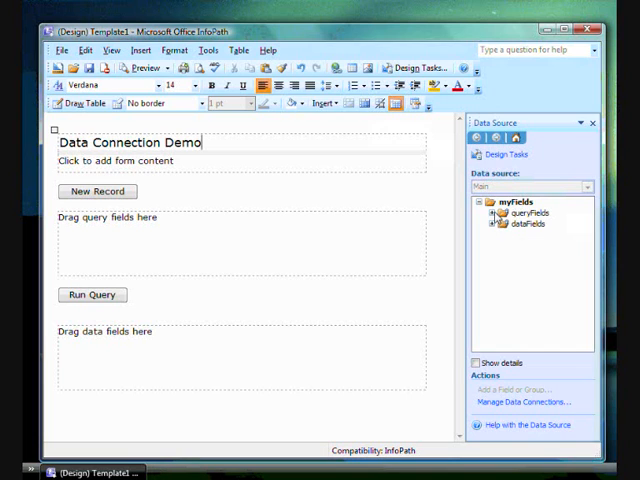
left_click(496, 212)
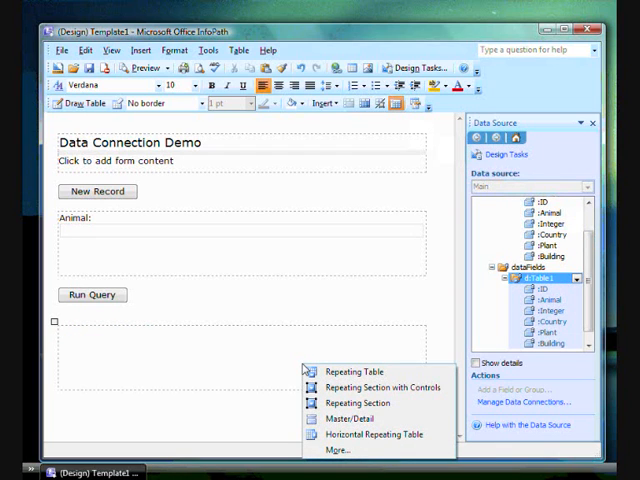
mouse_move(360, 372)
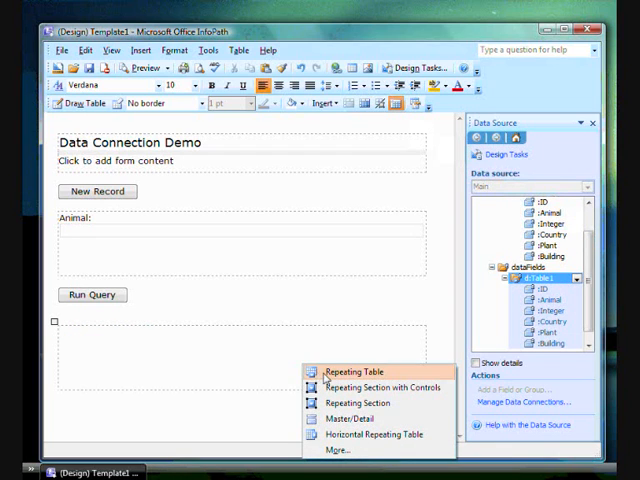
- Insert dataFields as a repeating table with ID, Animal, Integer, Country, Plant and Building columns
left_click(352, 372)
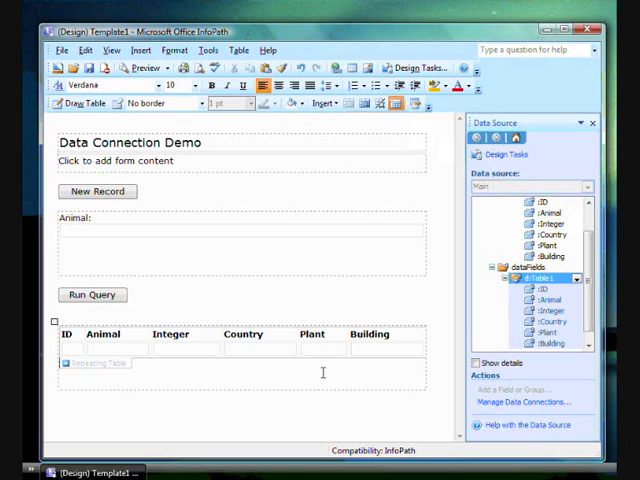
mouse_move(376, 270)
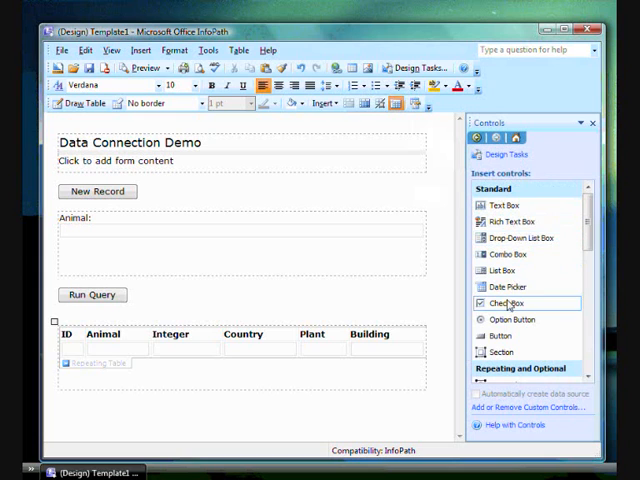
- Add a button beside Run Query and set its action to Submit
left_click(504, 336)
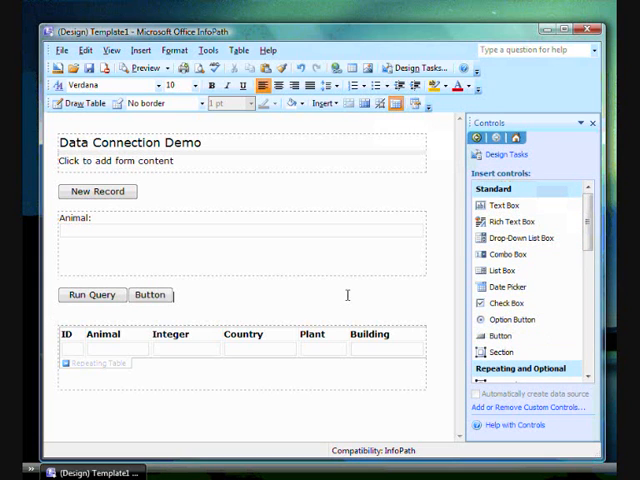
right_click(148, 294)
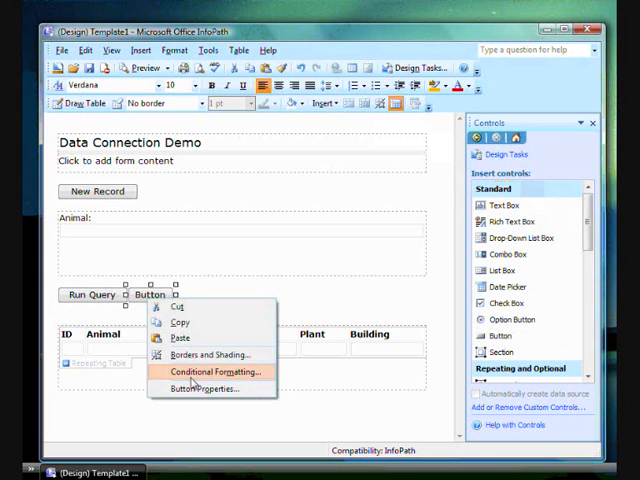
left_click(200, 388)
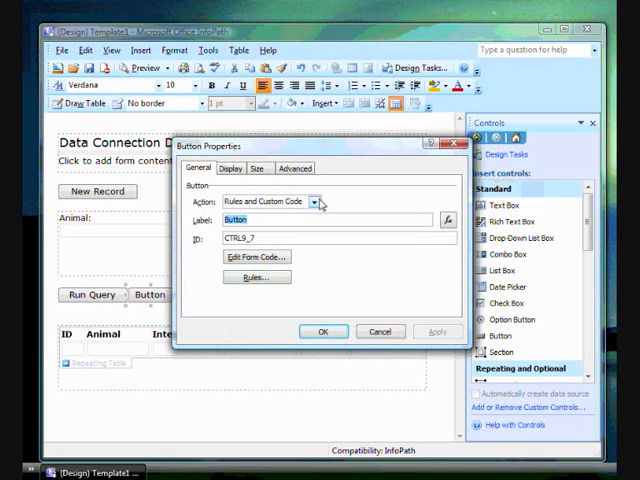
left_click(312, 200)
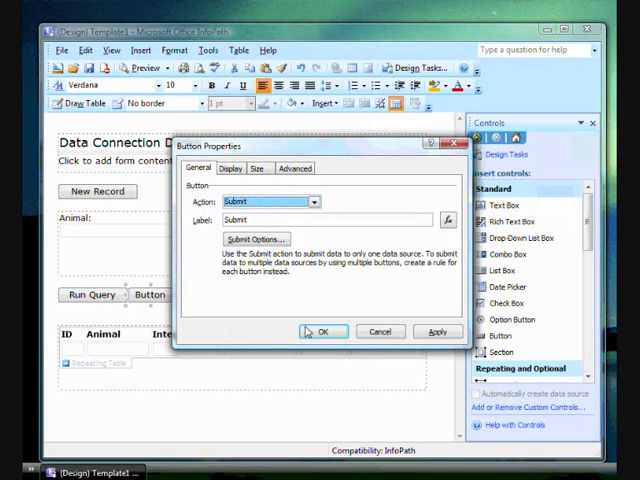
left_click(322, 332)
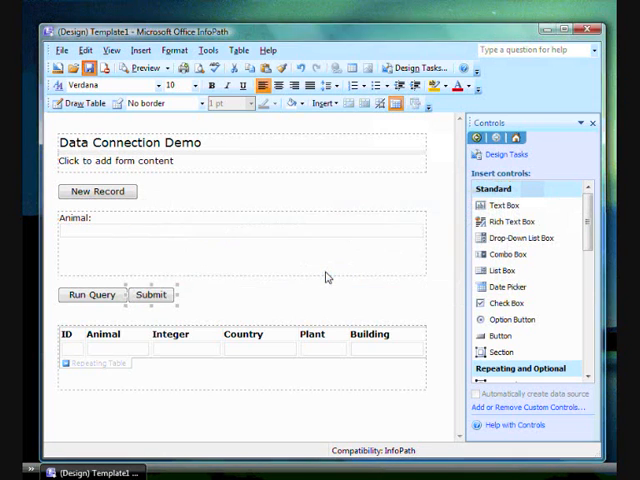
- Save the form template as Demo and go to Fill Out a Form
type("Demo7")
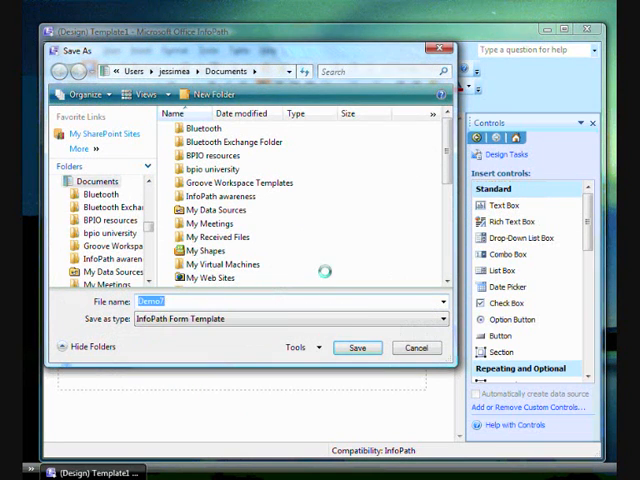
left_click(356, 348)
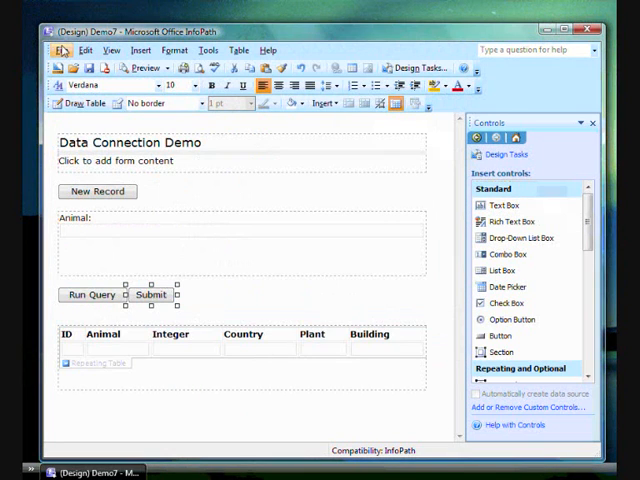
left_click(64, 50)
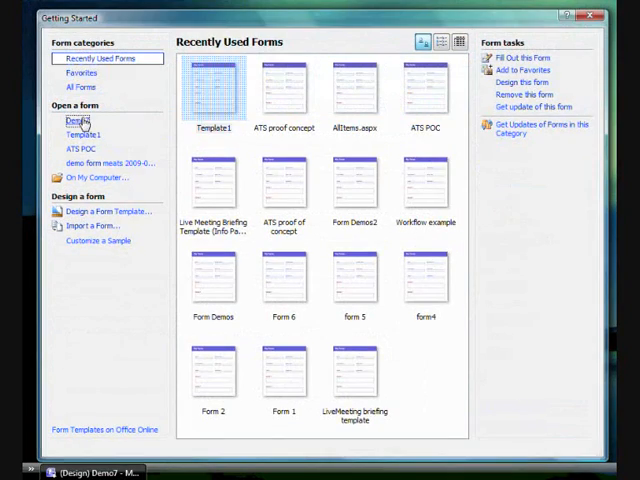
- Query the Demo form for Cat, allowing the database connection, to show two matching records
left_click(82, 120)
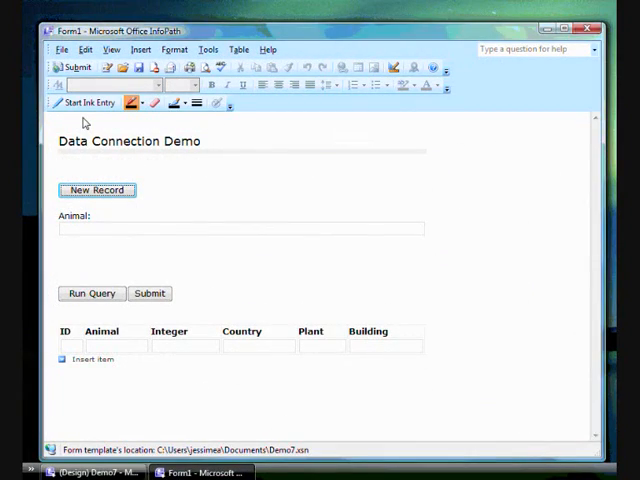
left_click(240, 228)
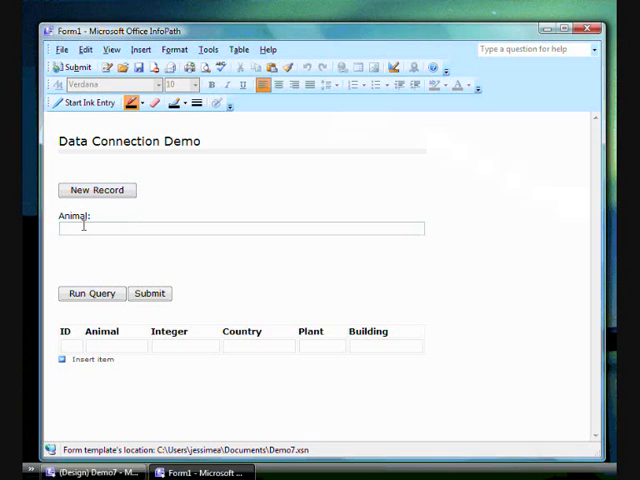
type("Cat")
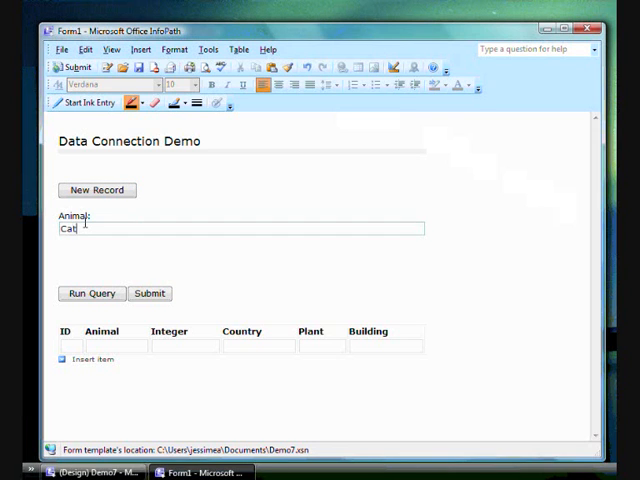
left_click(92, 292)
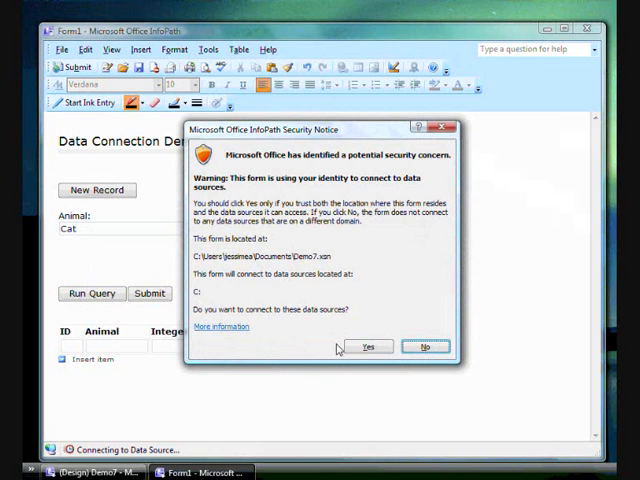
left_click(368, 348)
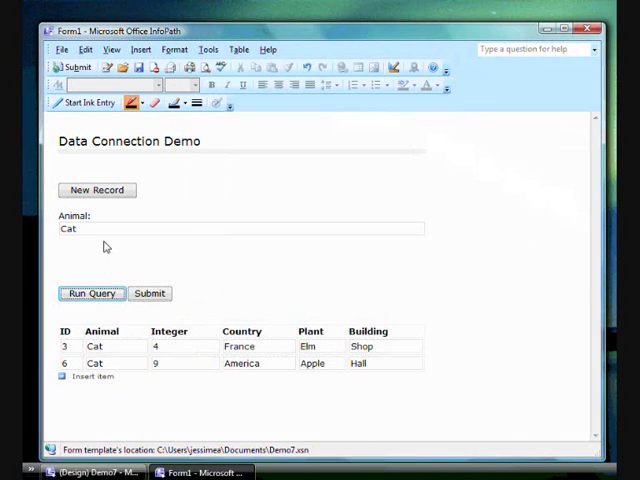
- Query the form for Horse to show its one matching record
type("Horse")
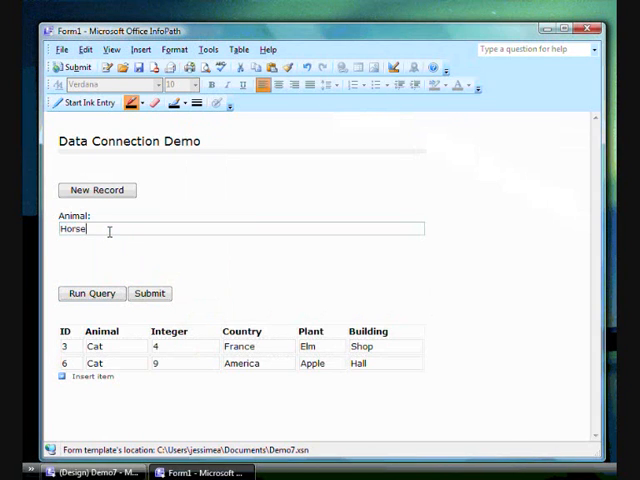
left_click(92, 292)
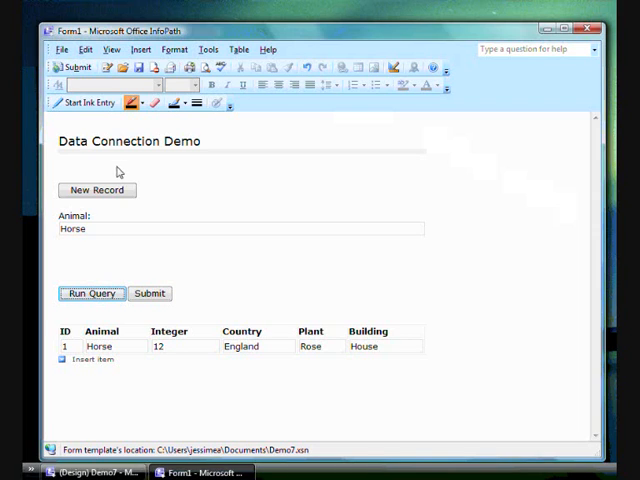
- Create a new record Horse, 17, Brasil, School and submit it to the database
left_click(96, 190)
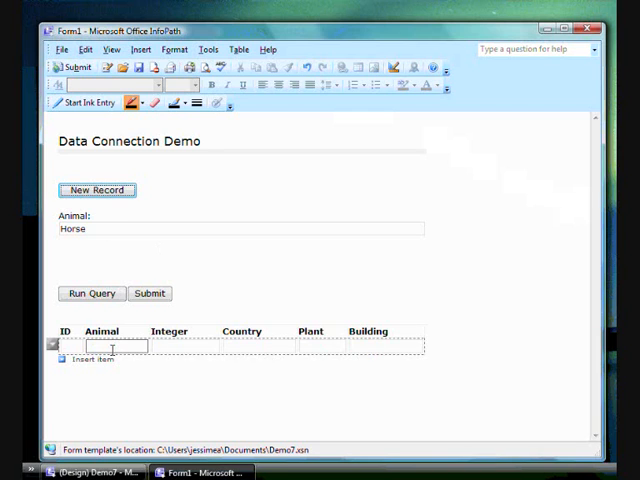
type("Horse")
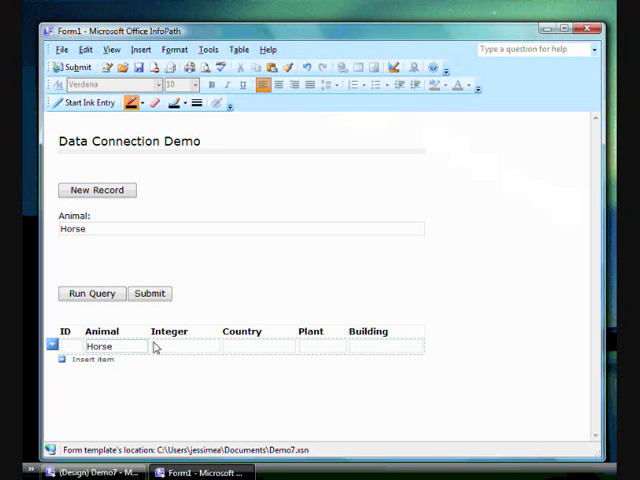
type("17")
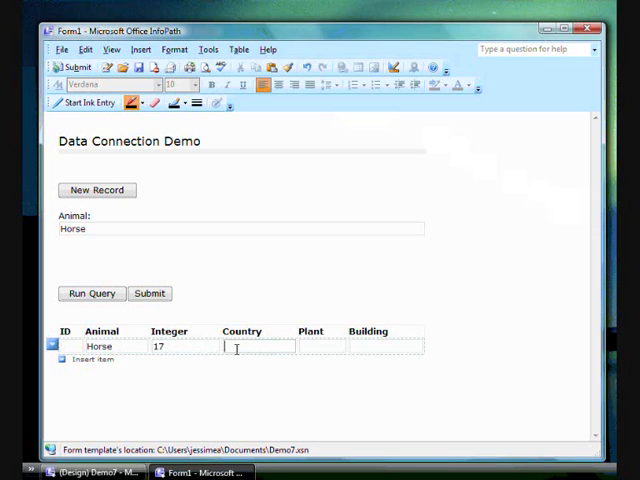
type("Brasil")
left_click(320, 346)
type("Basil")
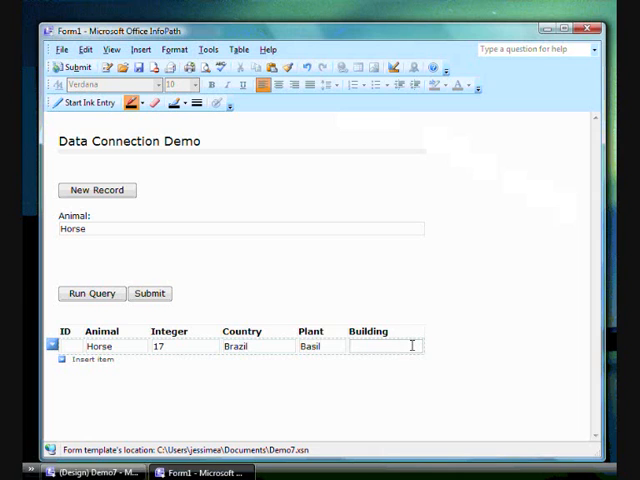
type("School")
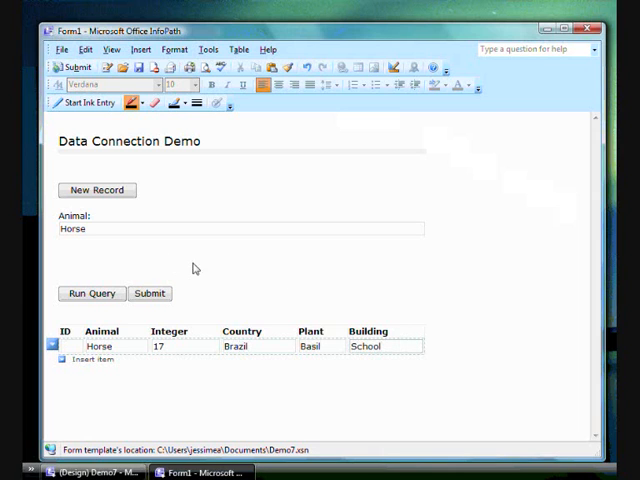
left_click(148, 292)
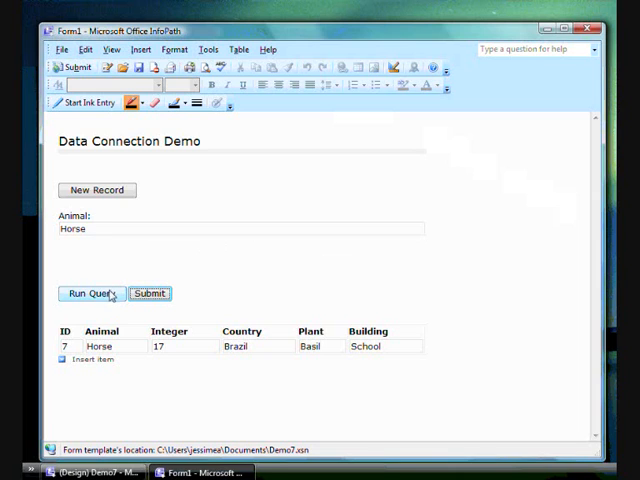
- Re-query Horse to return both Horse records and dismiss the submission confirmation
left_click(90, 292)
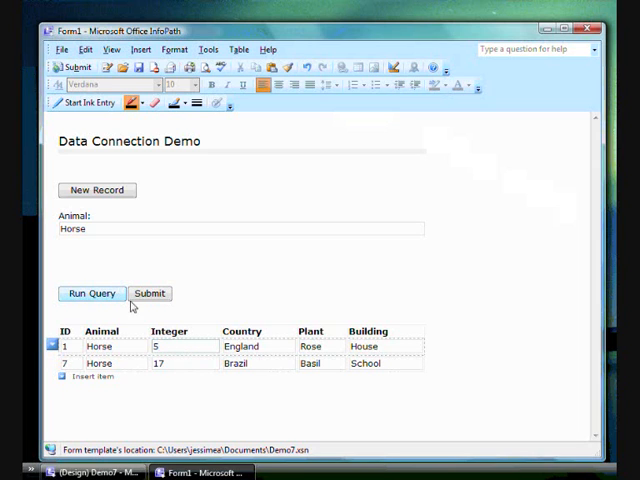
left_click(148, 292)
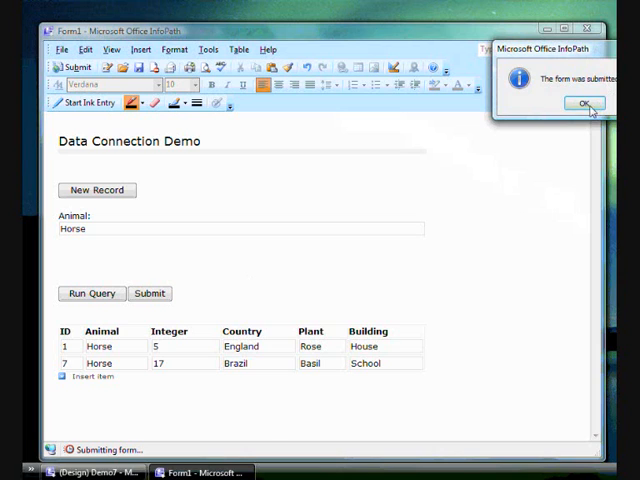
left_click(584, 104)
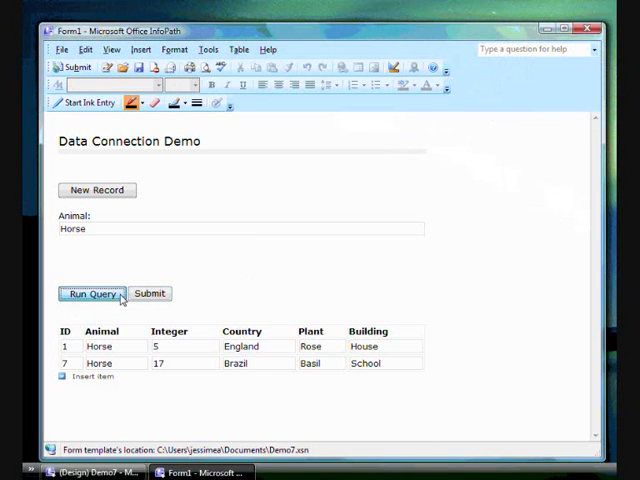